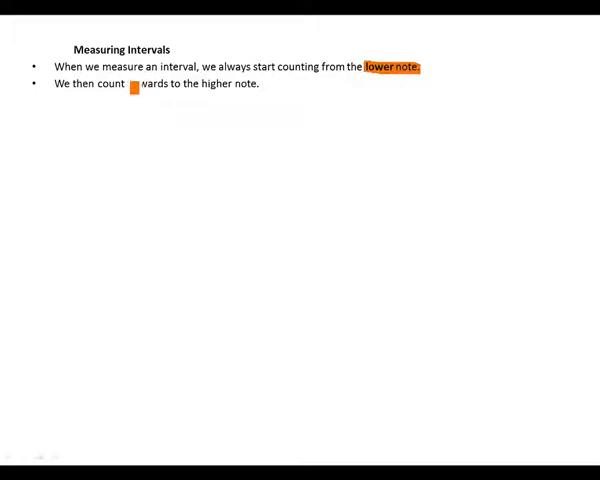
{"action": "type", "text": "upwards"}
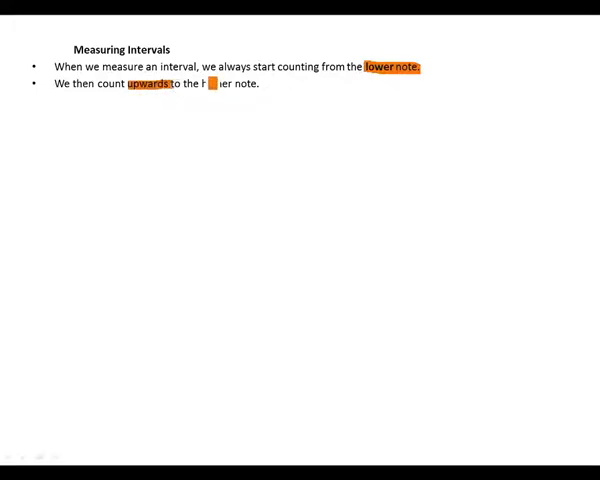